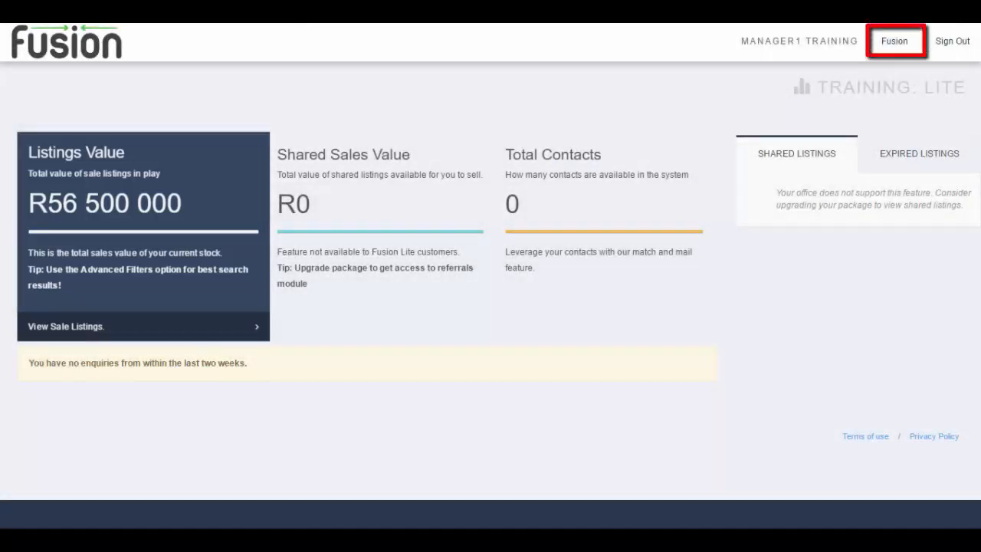
- Enter the agency workspace and show the Sales listings page with its three properties
{"action": "left_click", "coordinate": [895, 40]}
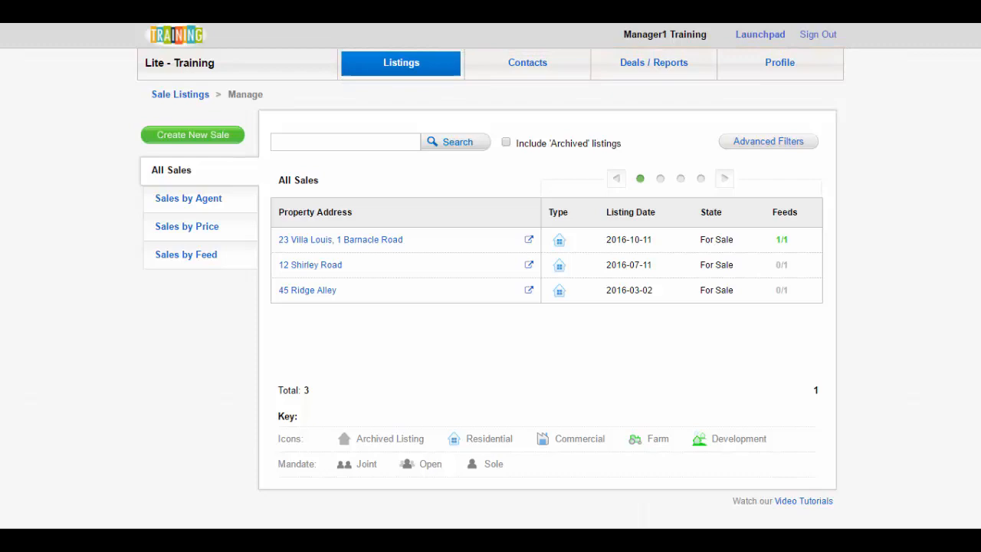
{"action": "left_click", "coordinate": [402, 61]}
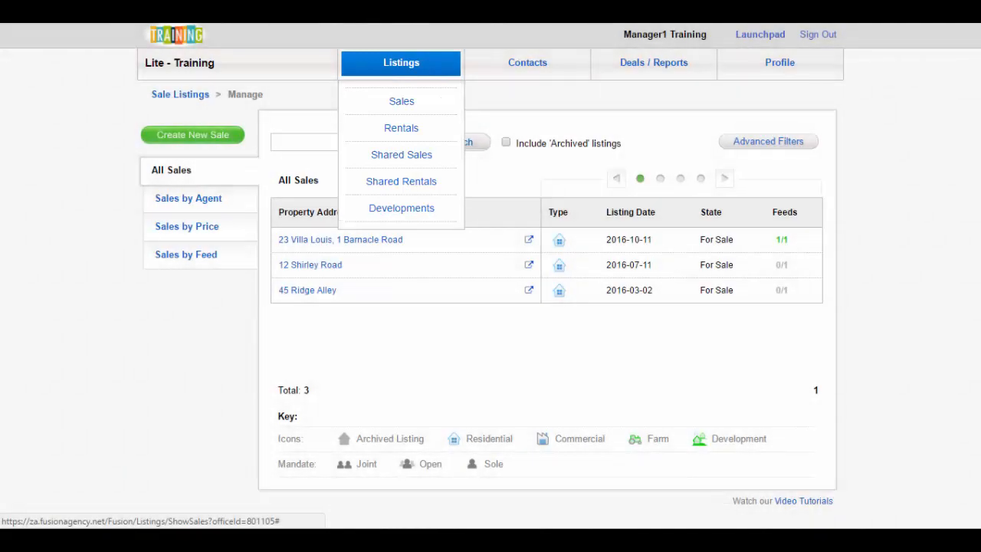
{"action": "left_click", "coordinate": [779, 61]}
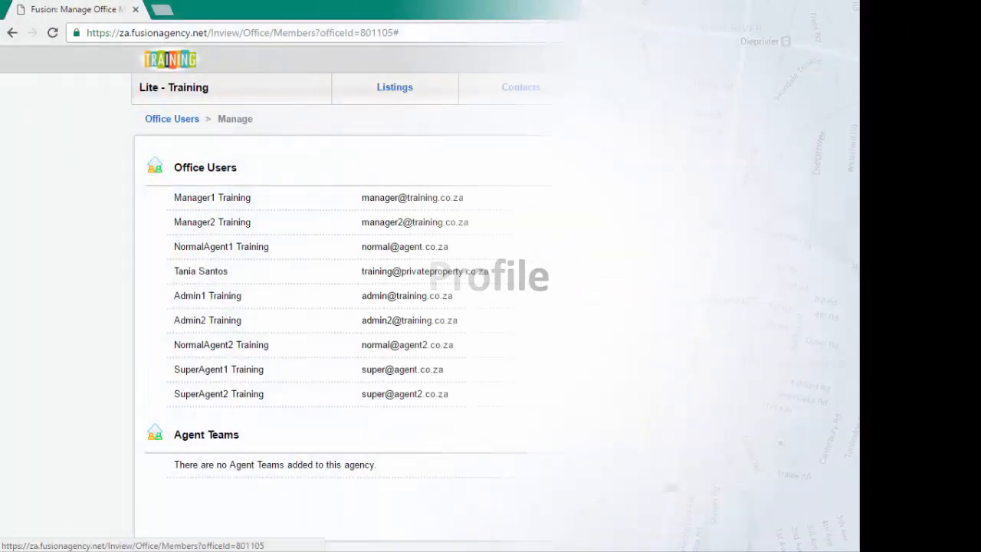
- Browse Agent Permissions and Office Marketing, ending on the Personal profile with three connected offices
{"action": "left_click", "coordinate": [772, 86]}
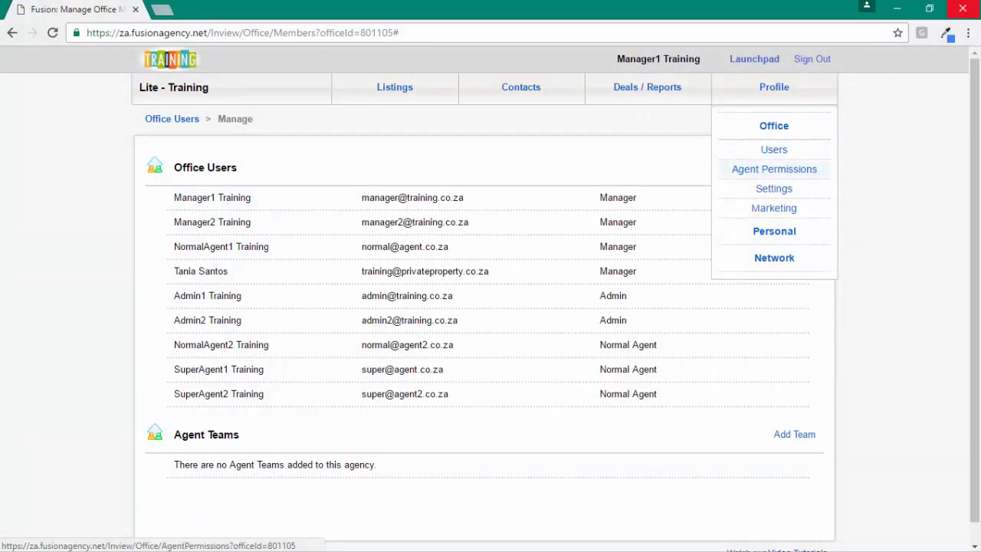
{"action": "left_click", "coordinate": [773, 169]}
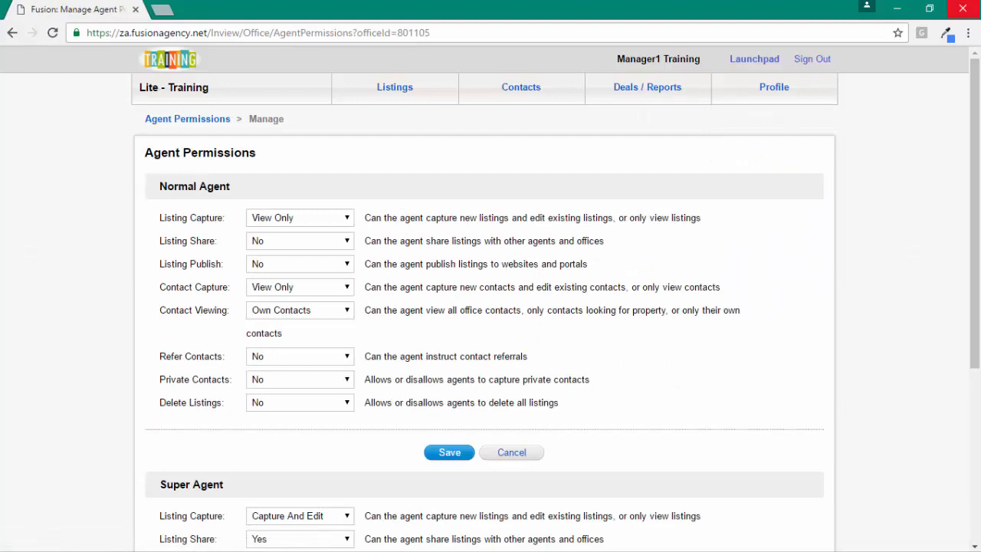
{"action": "left_click", "coordinate": [774, 86]}
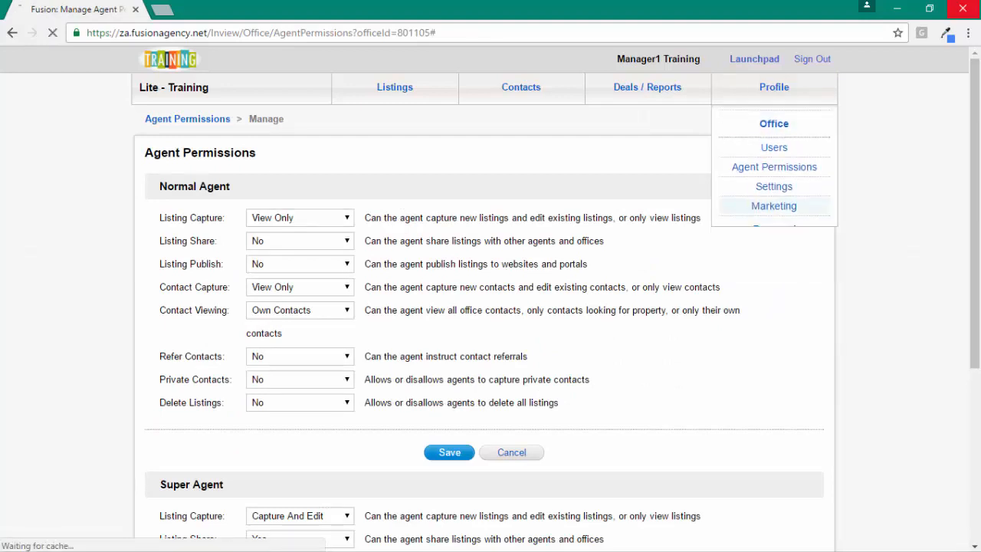
{"action": "left_click", "coordinate": [772, 205]}
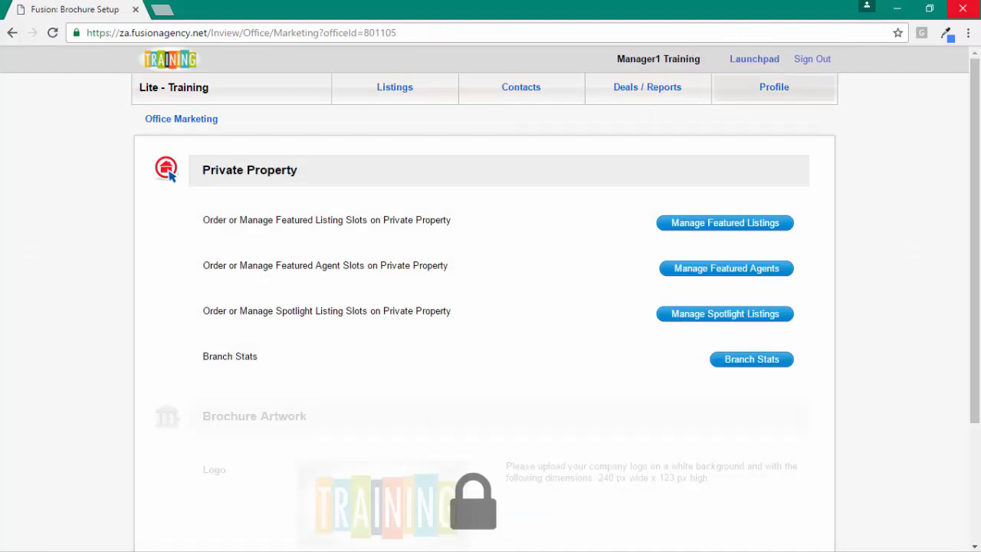
{"action": "left_click", "coordinate": [773, 86]}
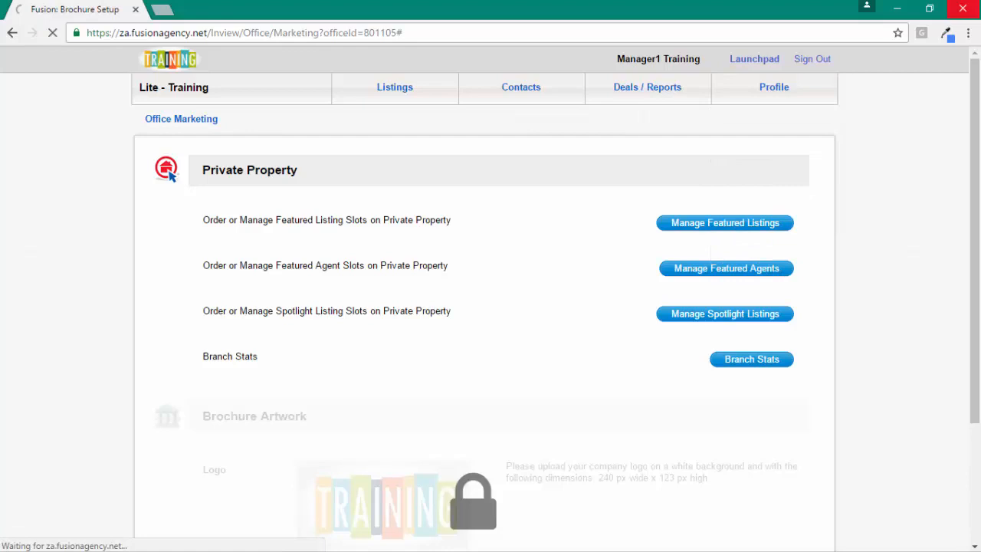
{"action": "left_click", "coordinate": [773, 86]}
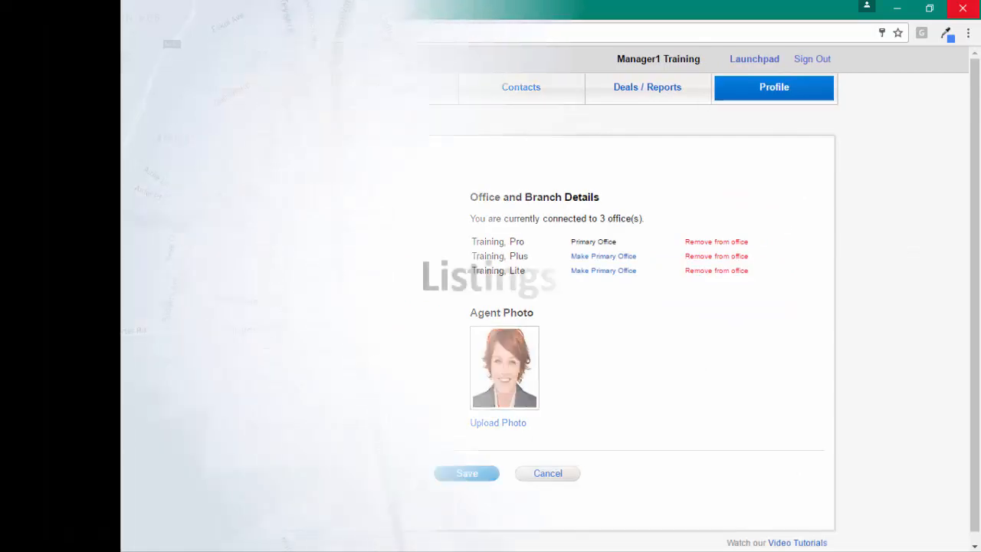
{"action": "left_click", "coordinate": [402, 86]}
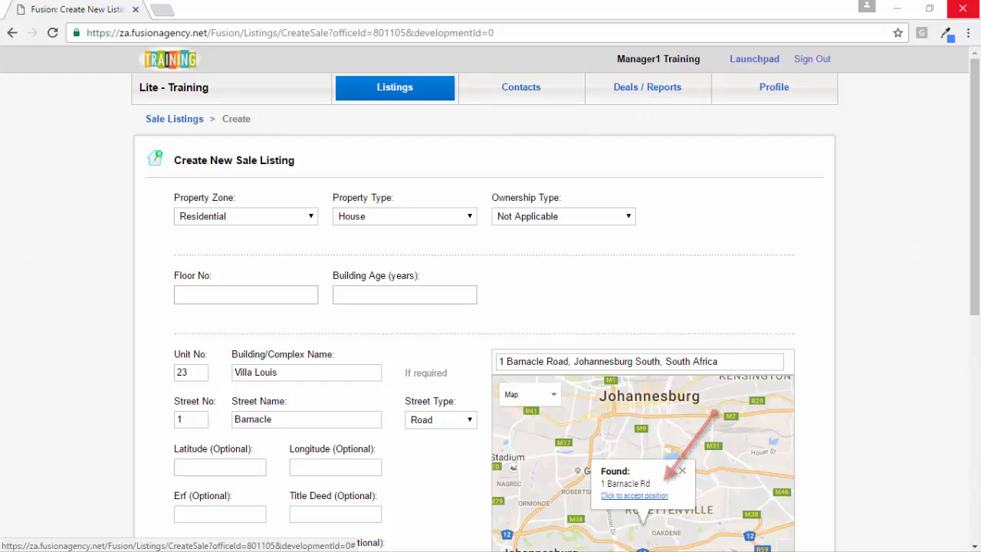
{"action": "left_click", "coordinate": [635, 495]}
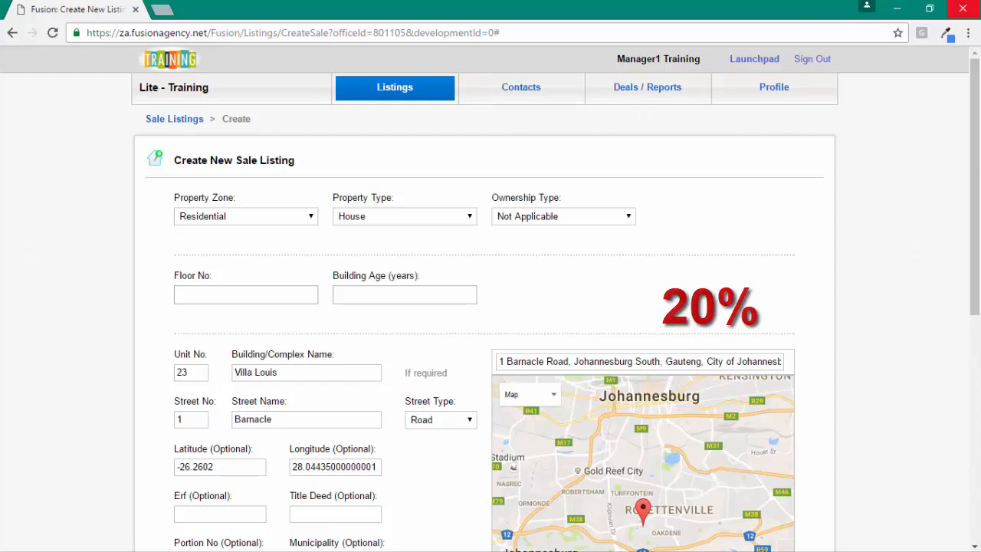
{"action": "scroll", "scroll_direction": "down", "scroll_amount": 3}
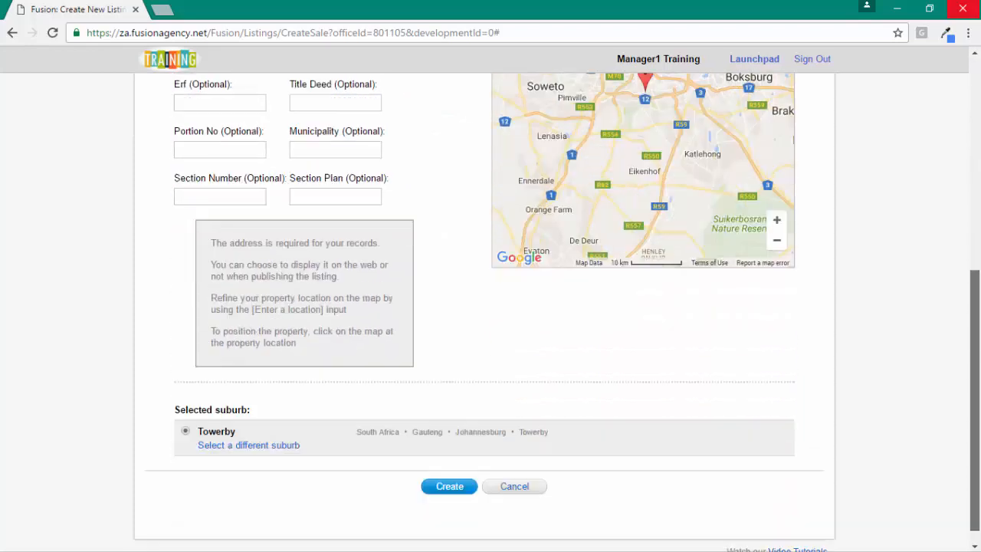
{"action": "scroll", "scroll_direction": "down", "scroll_amount": 3}
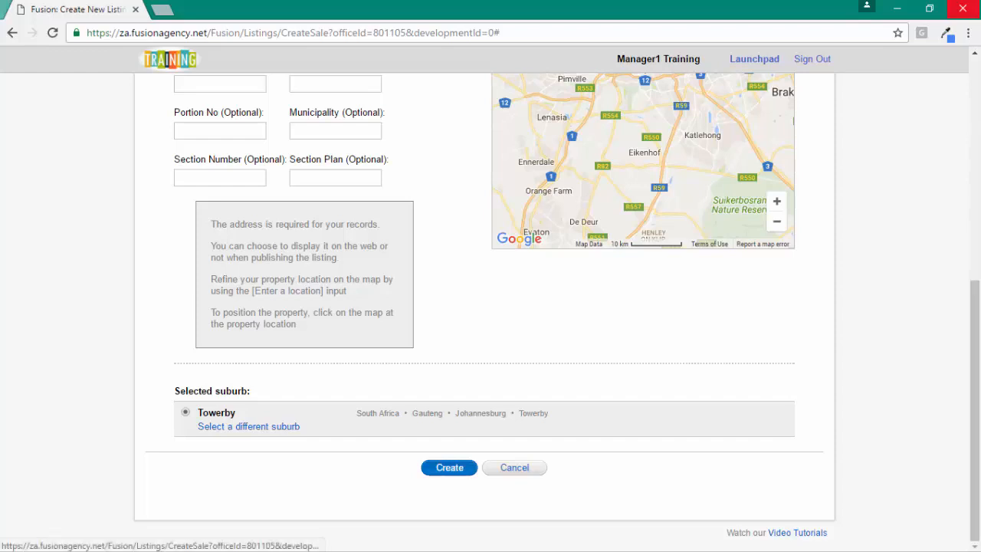
{"action": "left_click", "coordinate": [448, 468]}
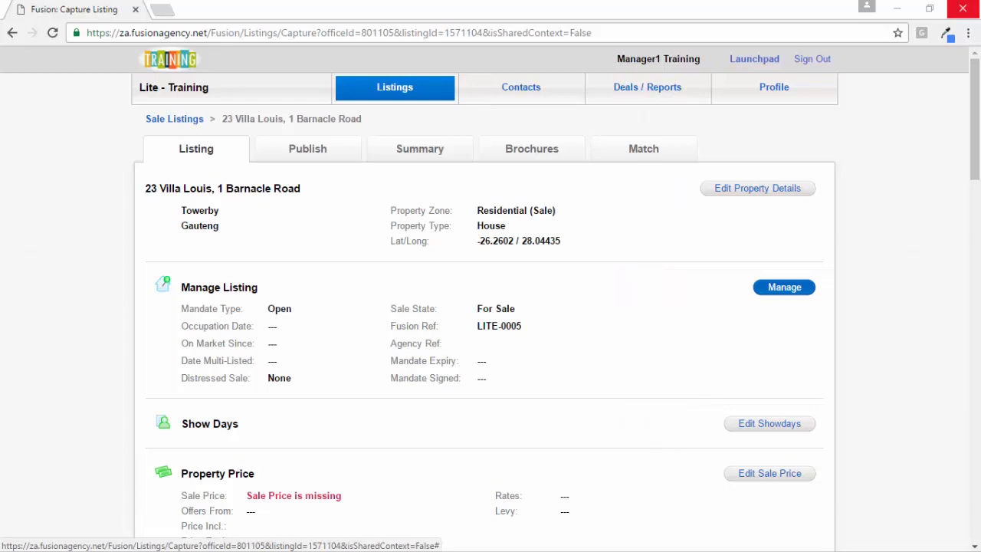
{"action": "left_click", "coordinate": [785, 286]}
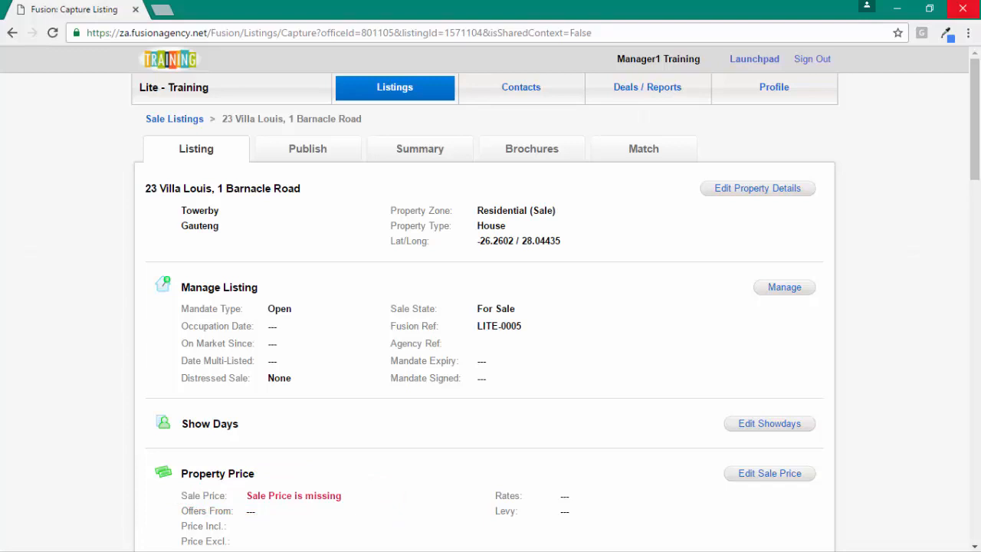
{"action": "scroll", "scroll_direction": "down", "scroll_amount": 3}
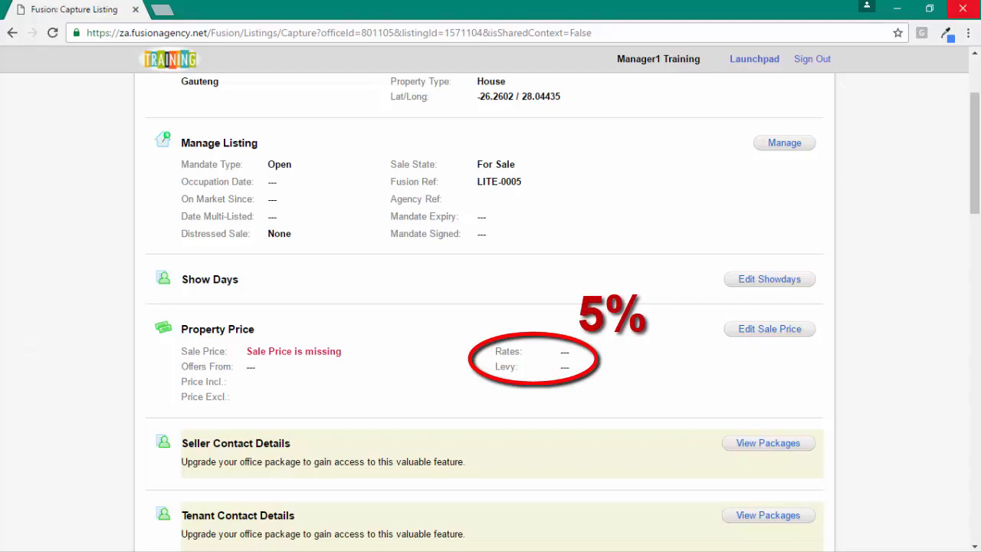
{"action": "scroll", "scroll_direction": "down", "scroll_amount": 3}
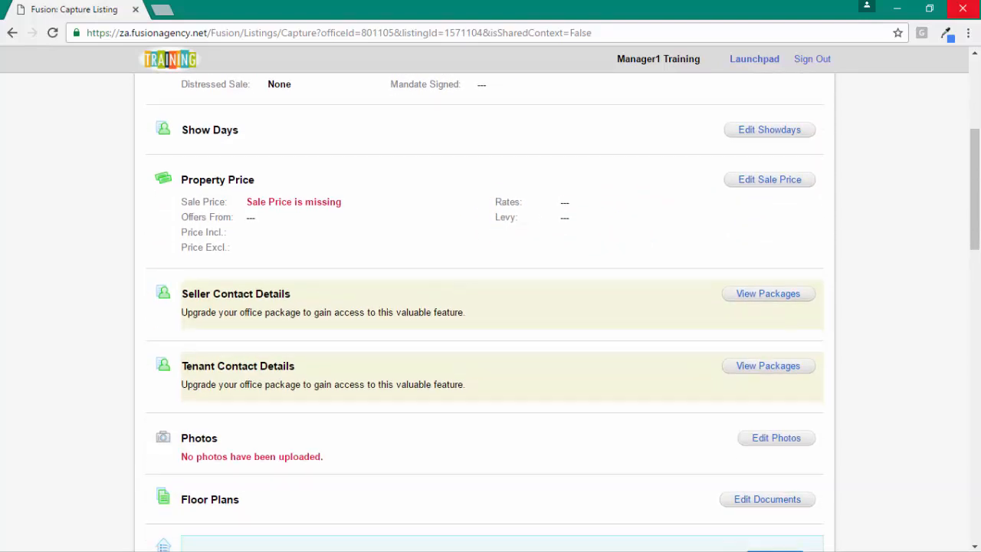
{"action": "scroll", "scroll_direction": "down", "scroll_amount": 3}
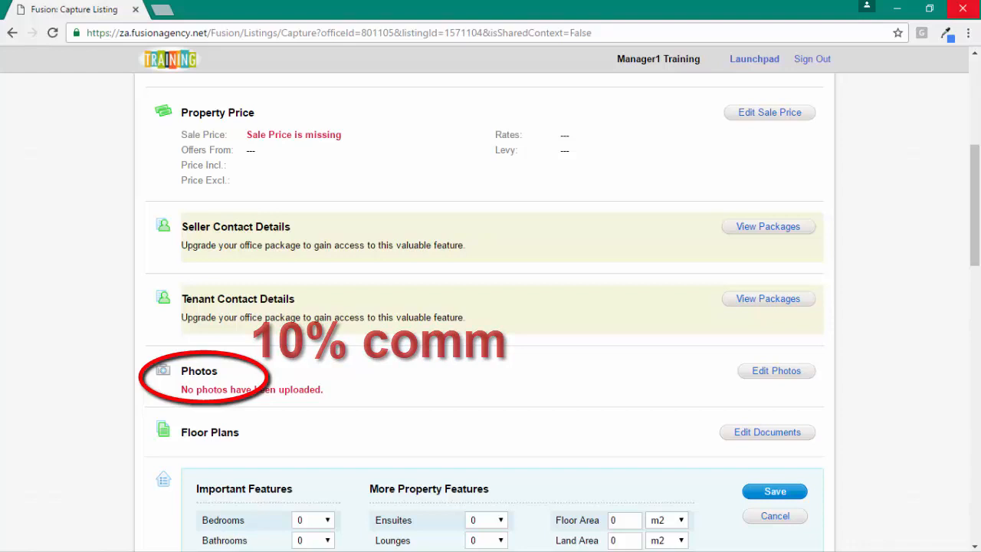
{"action": "scroll", "scroll_direction": "down", "scroll_amount": 3}
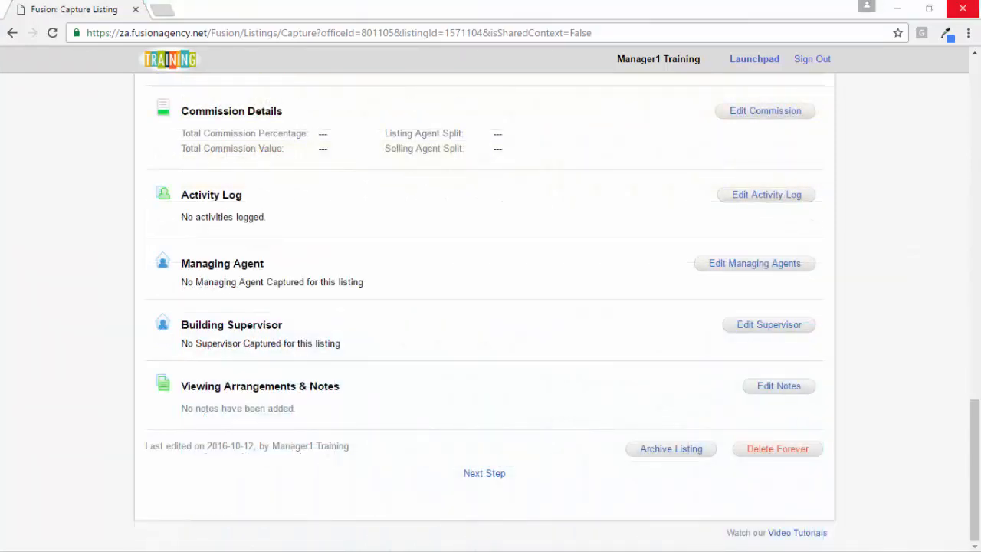
- Publish the listing to Private Property so it reads Publishing / In Moderation
{"action": "left_click", "coordinate": [484, 473]}
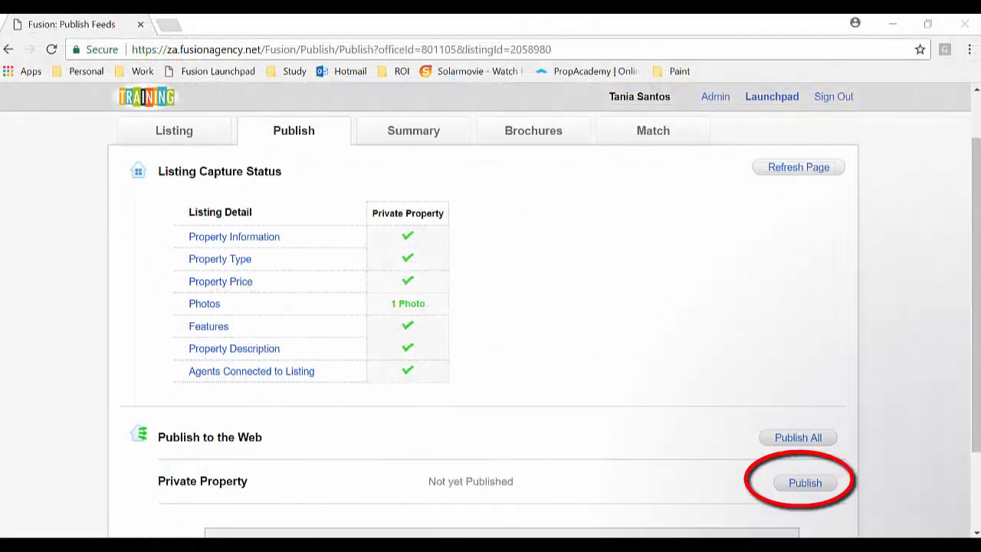
{"action": "left_click", "coordinate": [805, 481]}
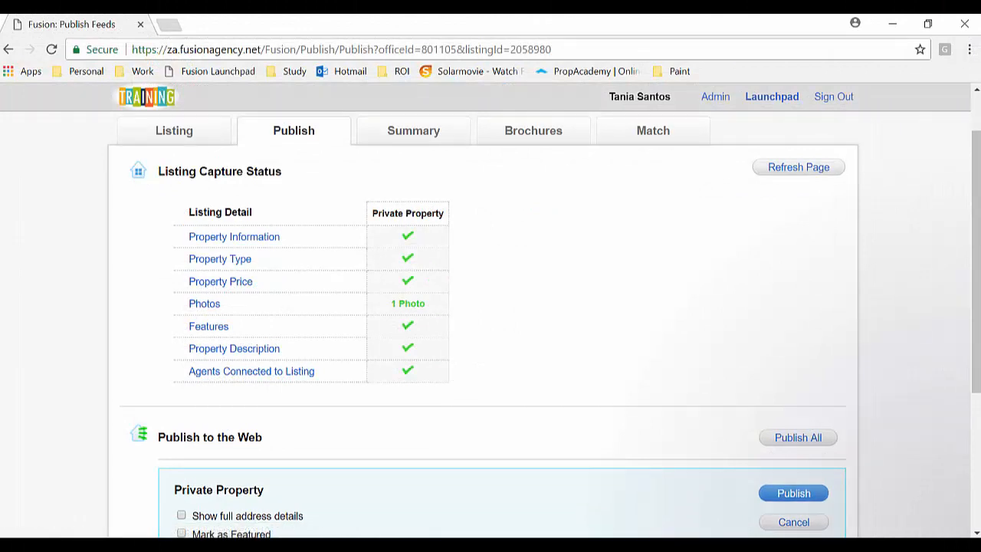
{"action": "scroll", "scroll_direction": "down", "scroll_amount": 3}
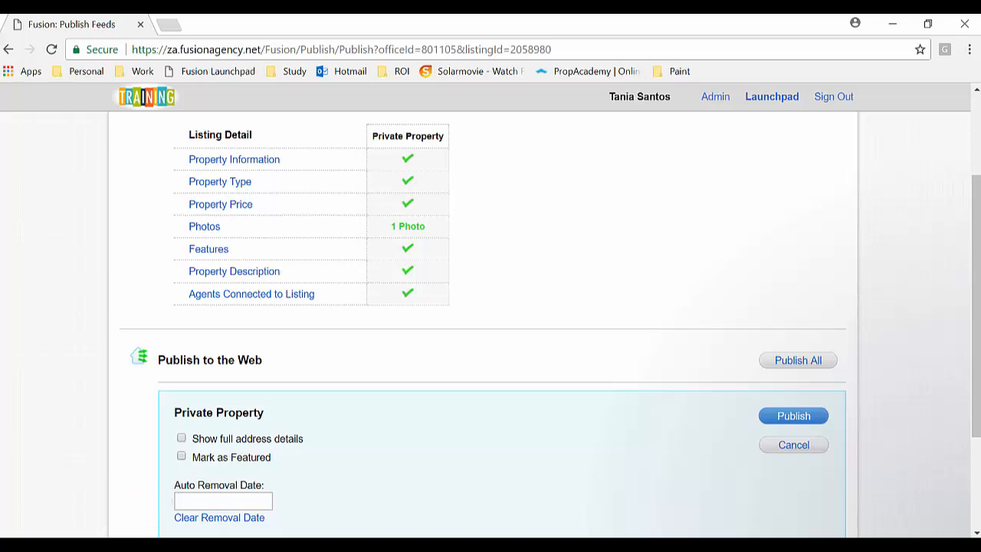
{"action": "left_click", "coordinate": [794, 416]}
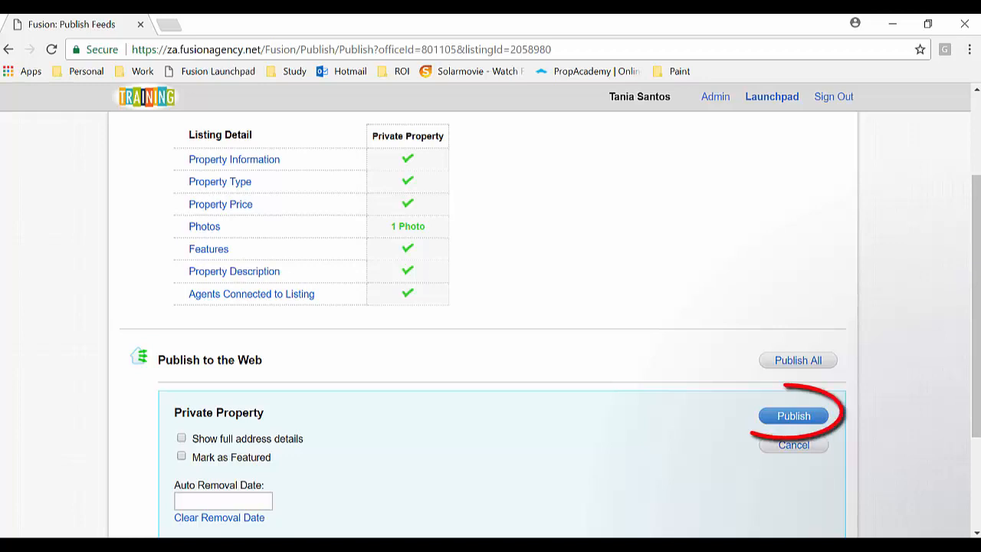
{"action": "left_click", "coordinate": [795, 416]}
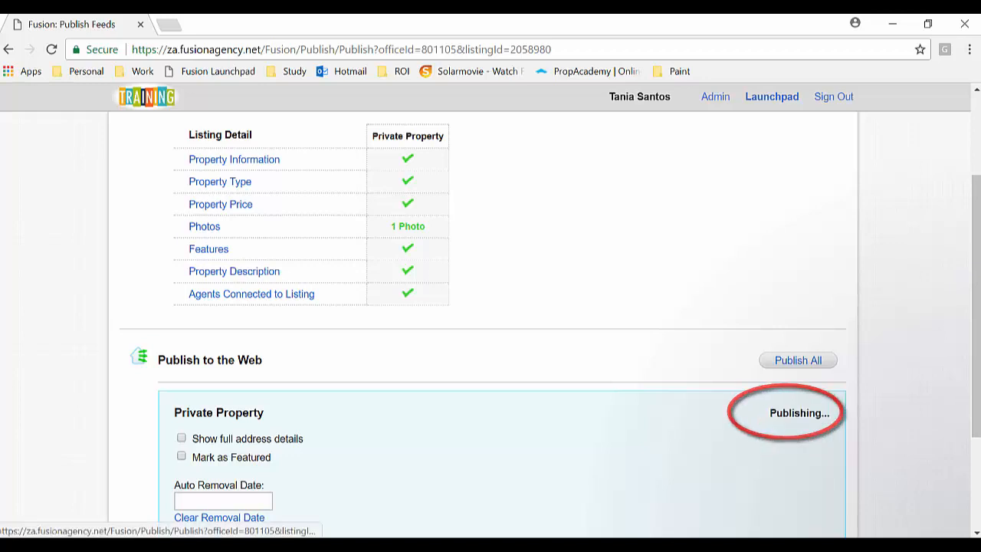
{"action": "scroll", "scroll_direction": "down", "scroll_amount": 3}
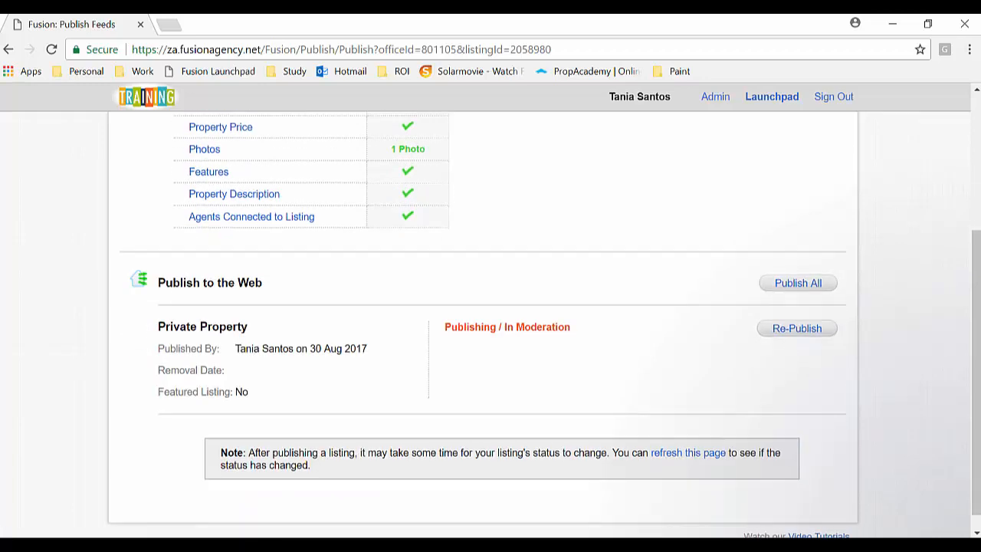